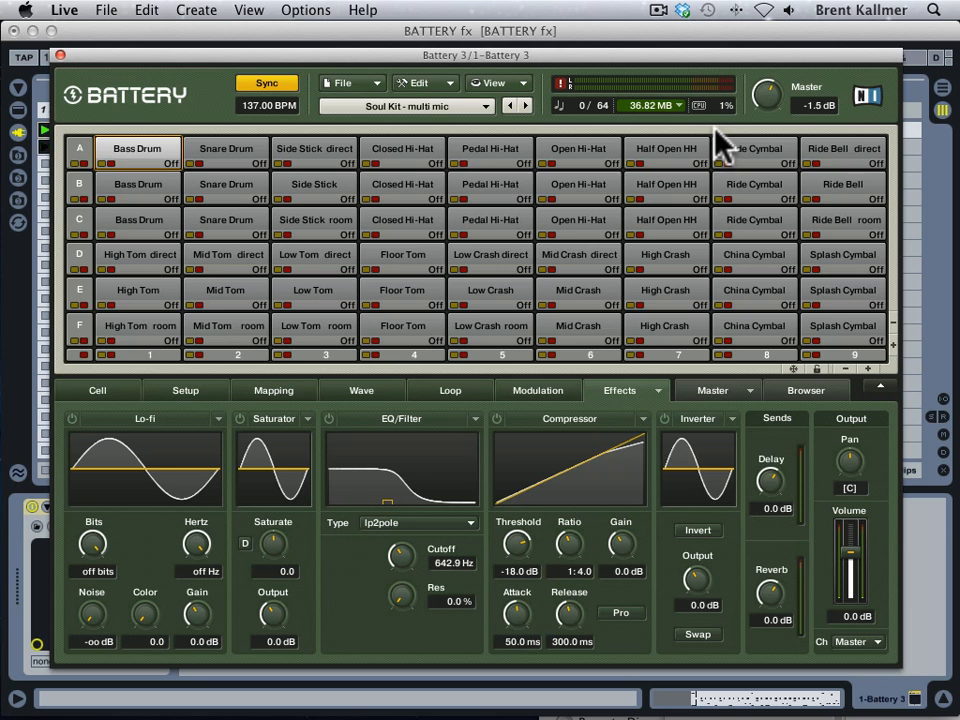
mouse_move(410, 52)
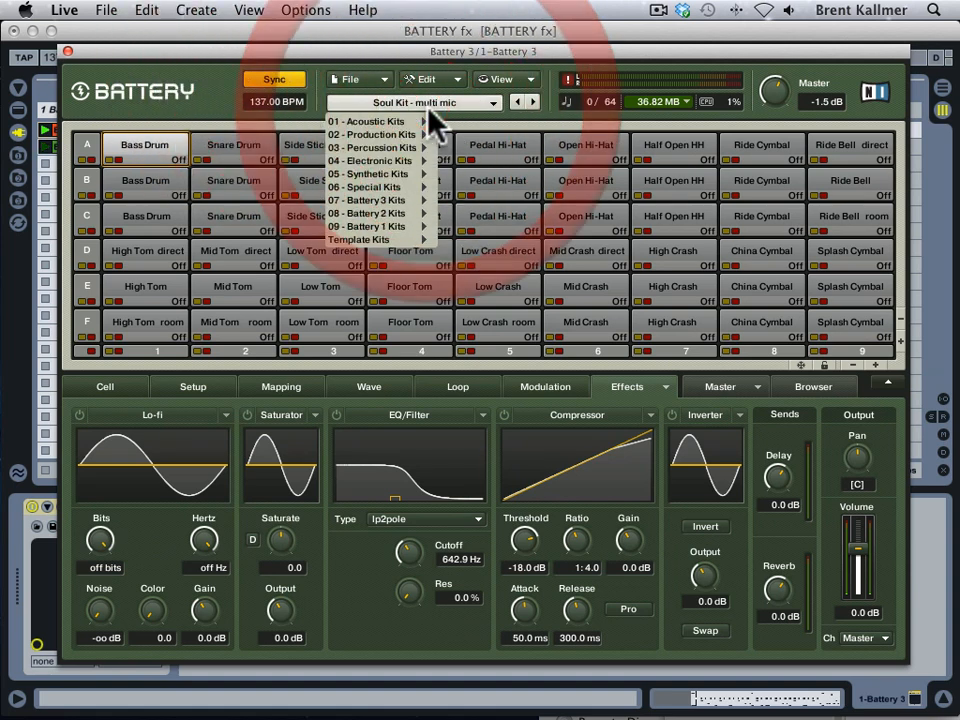
mouse_move(410, 220)
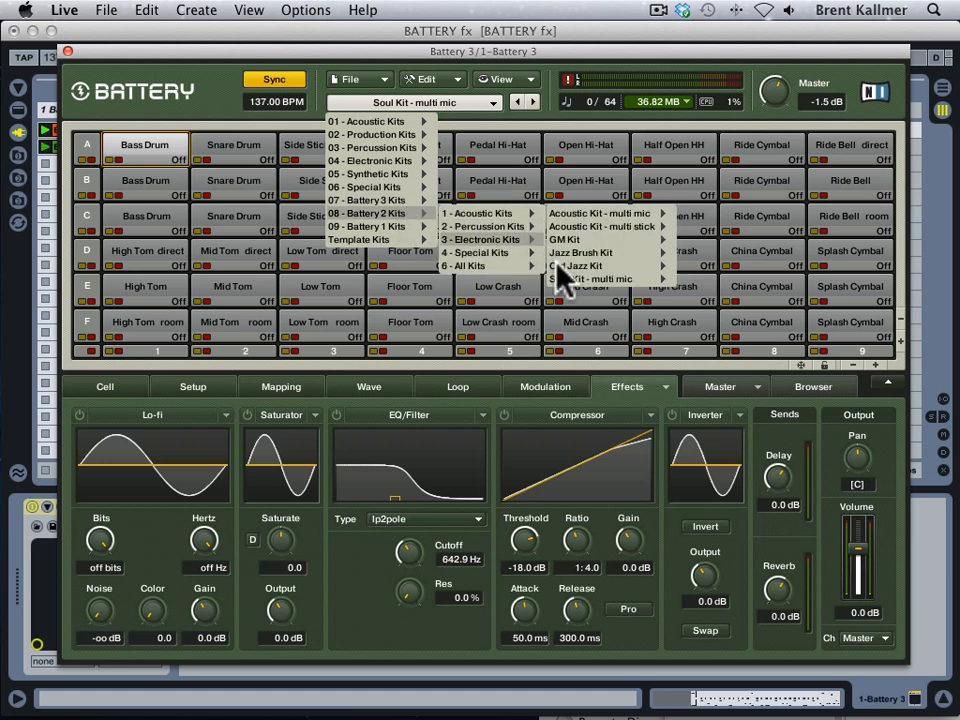
mouse_move(590, 278)
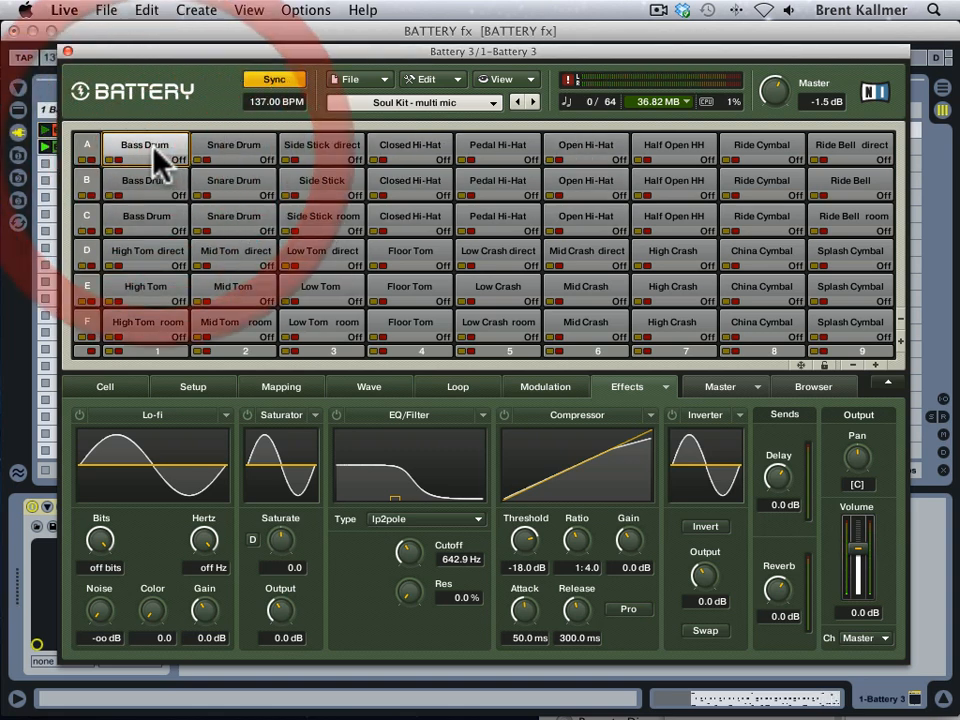
Audition the top and third-row bass drum cells, then pick the top Snare Drum cell.
click(232, 144)
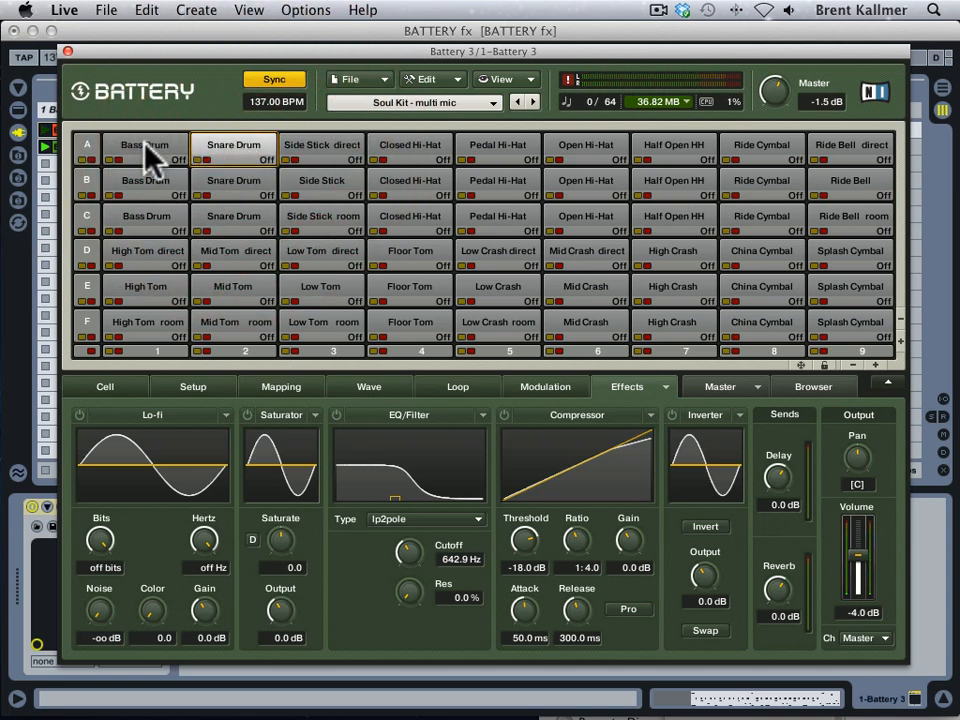
click(144, 150)
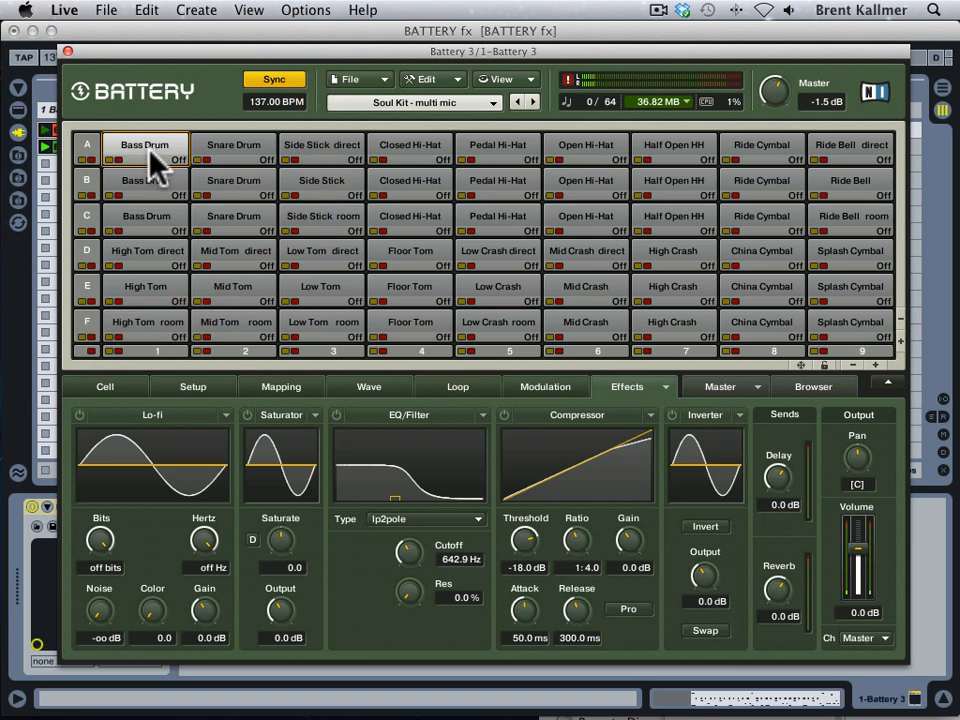
mouse_move(150, 228)
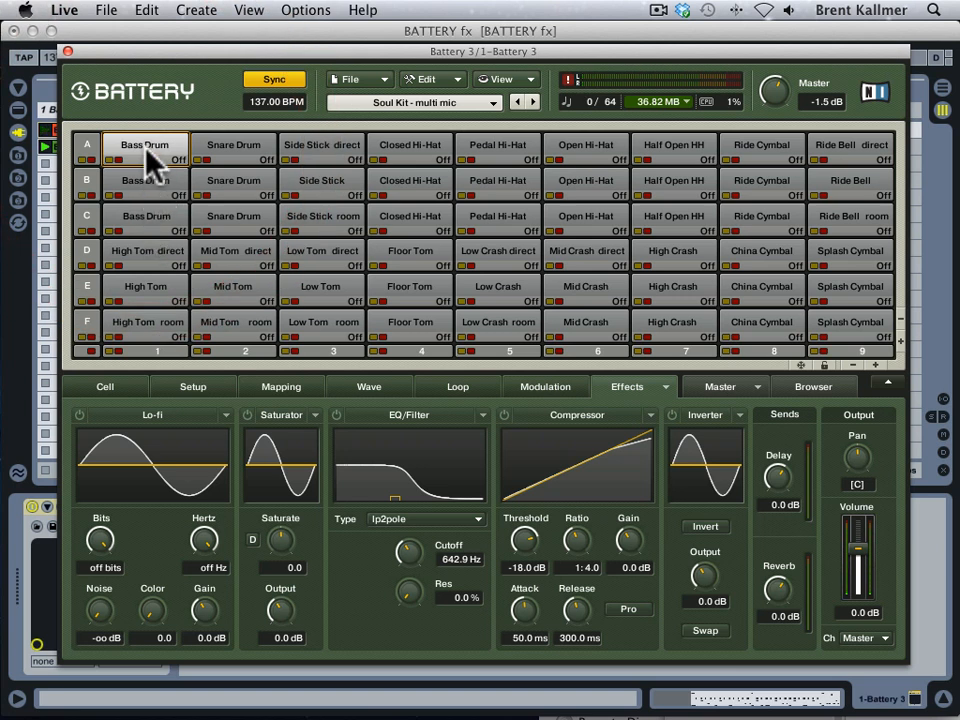
mouse_move(164, 200)
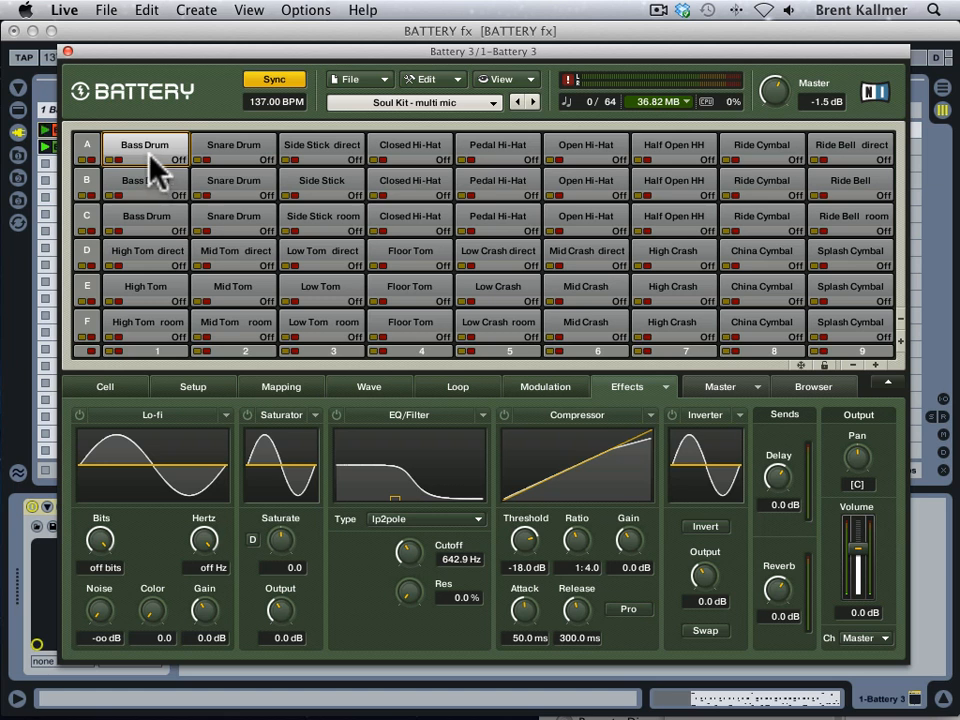
mouse_move(156, 176)
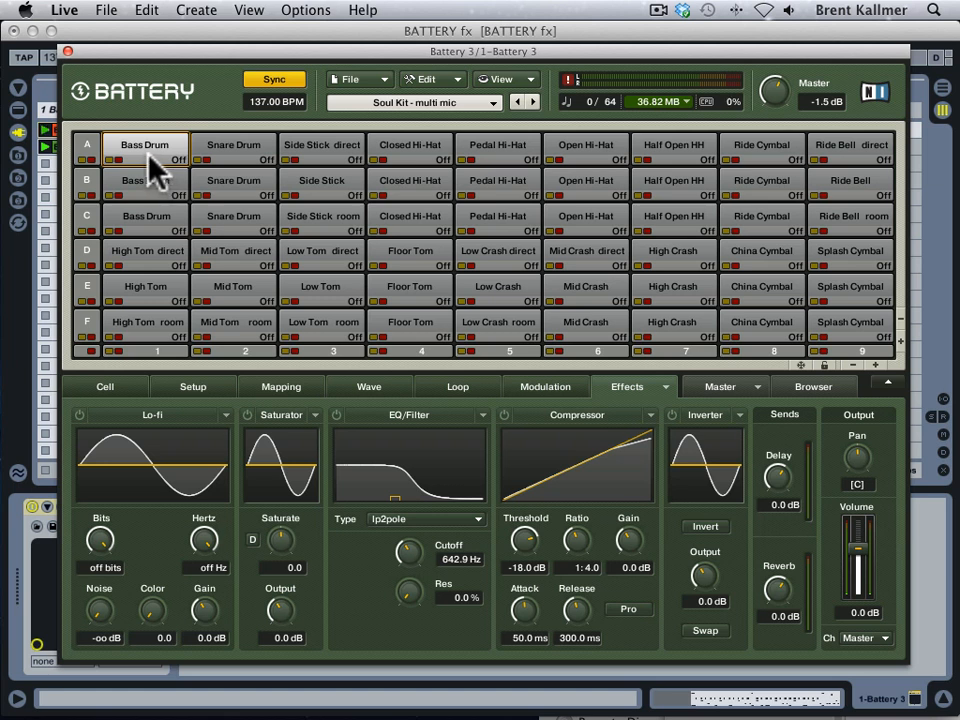
mouse_move(116, 176)
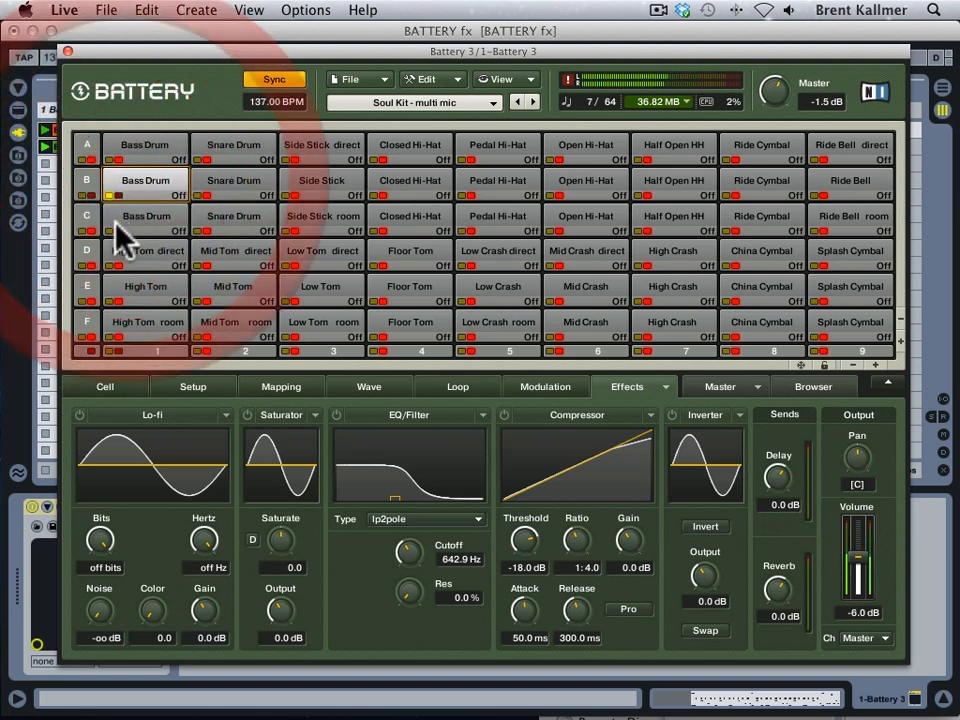
click(144, 216)
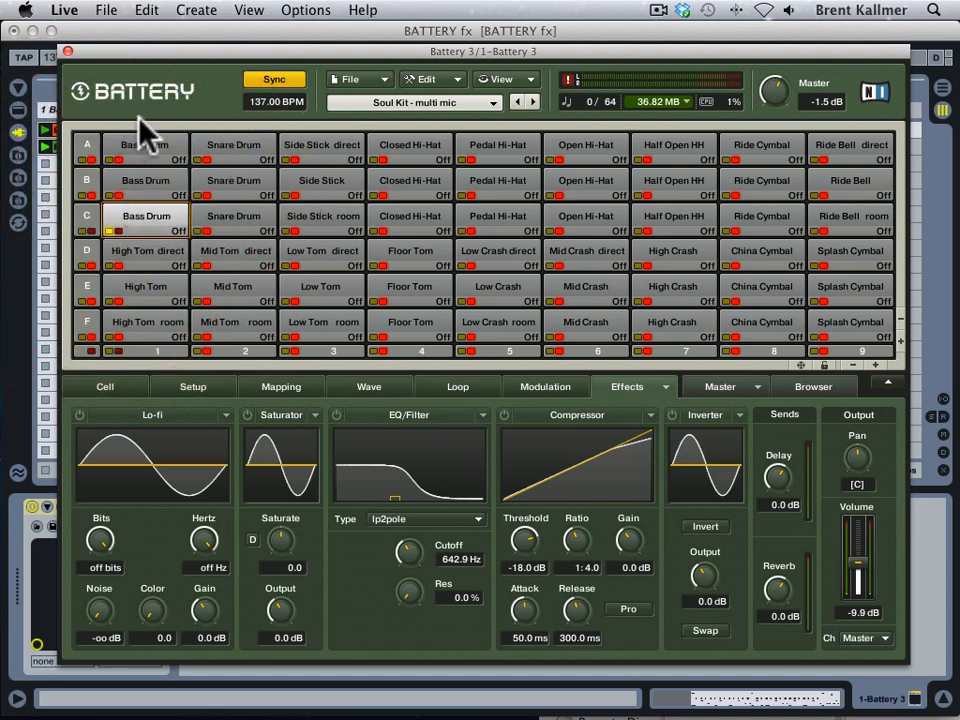
mouse_move(116, 244)
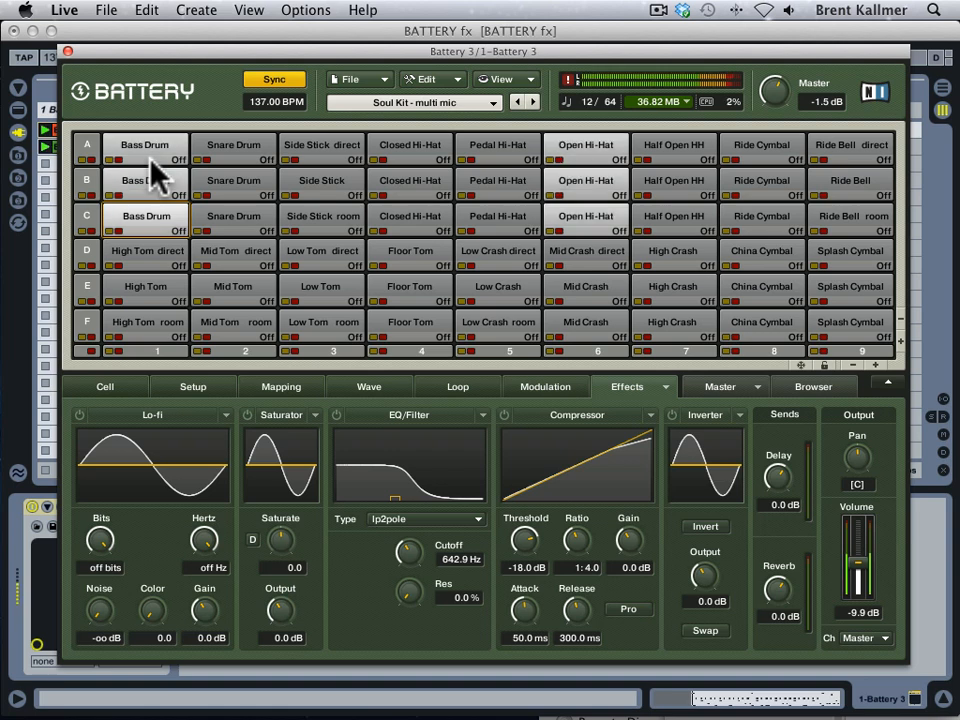
click(232, 144)
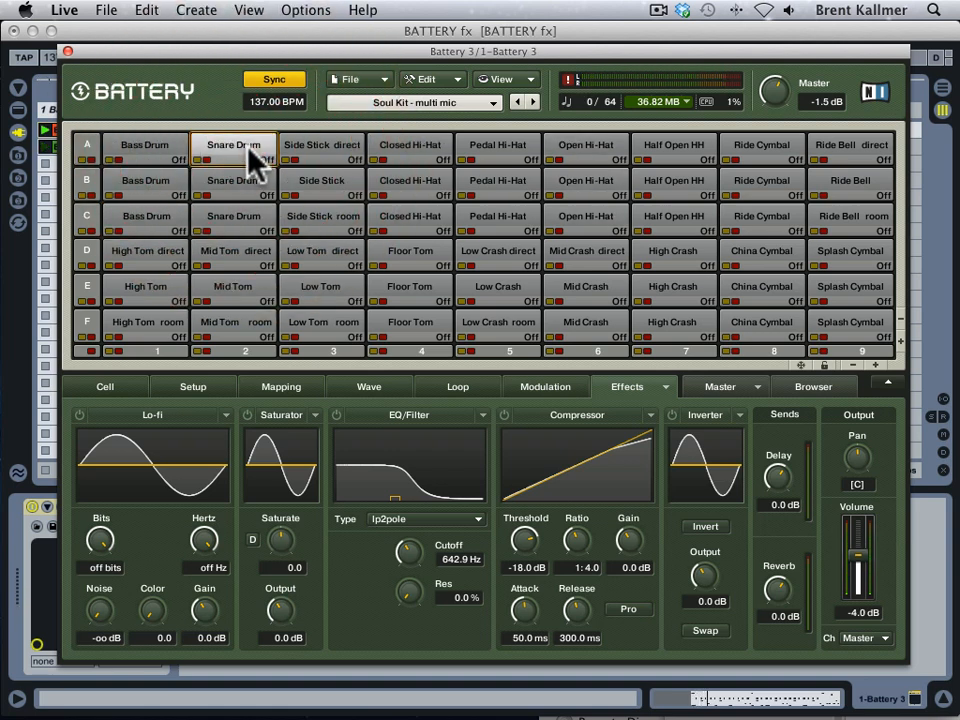
mouse_move(264, 184)
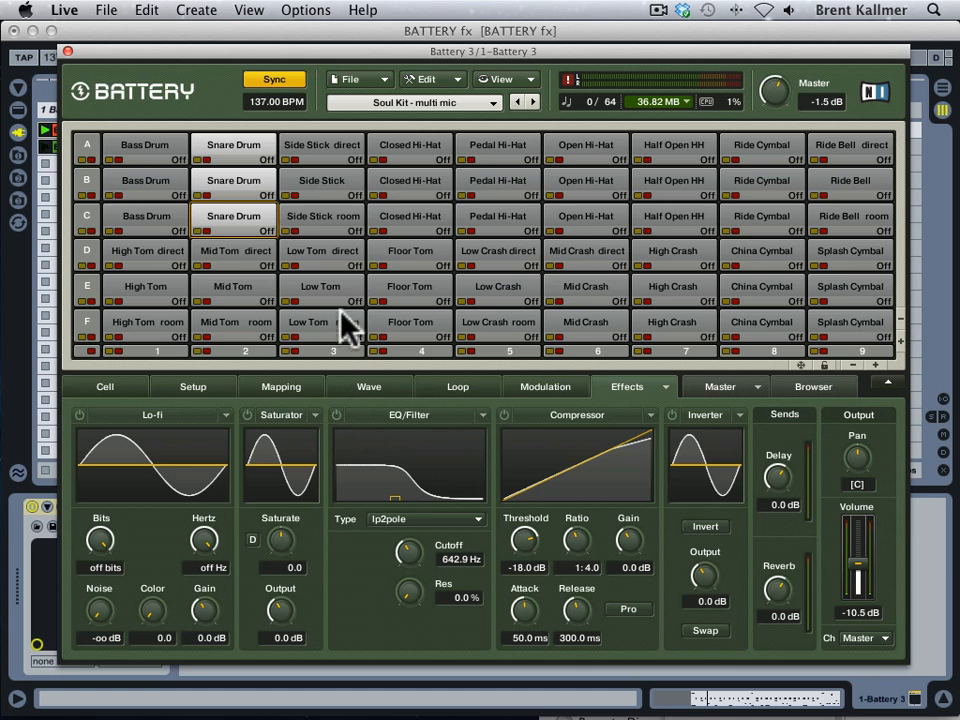
mouse_move(230, 424)
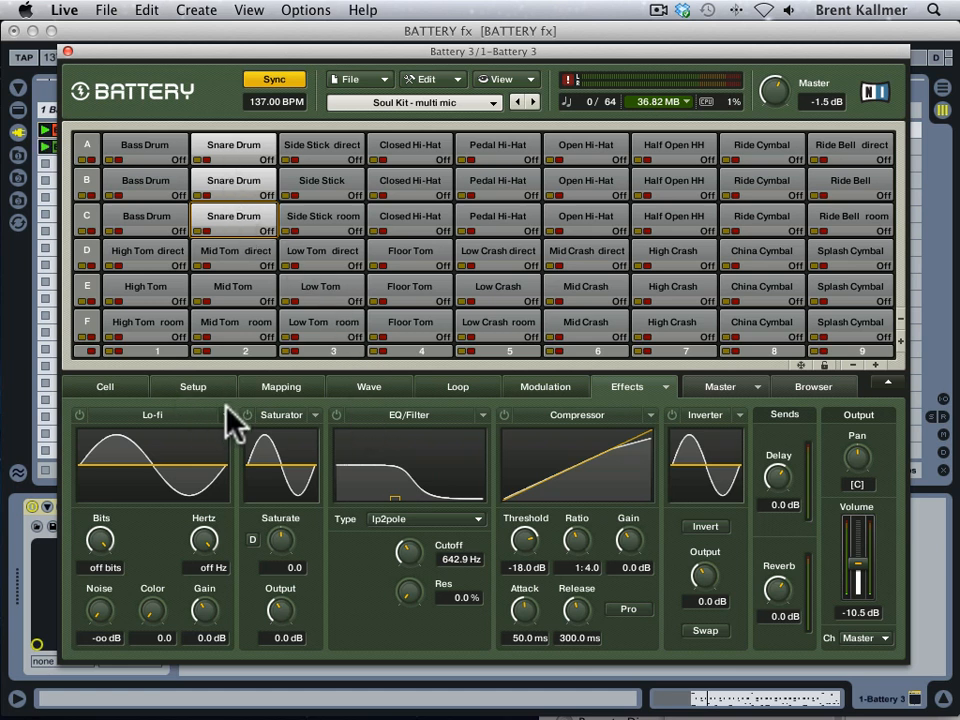
mouse_move(770, 436)
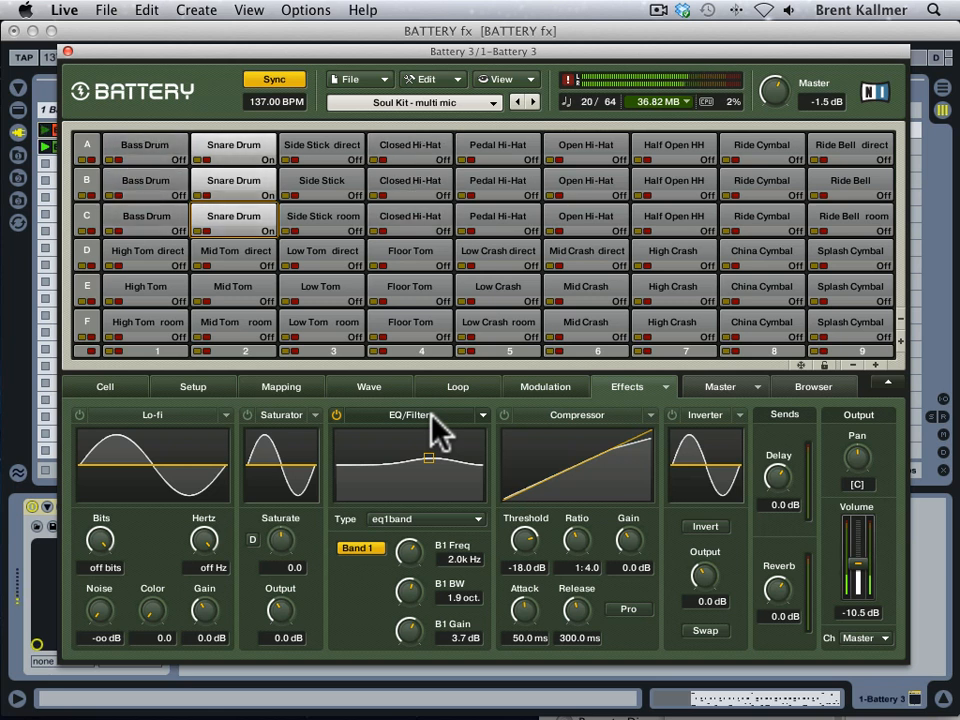
mouse_move(440, 490)
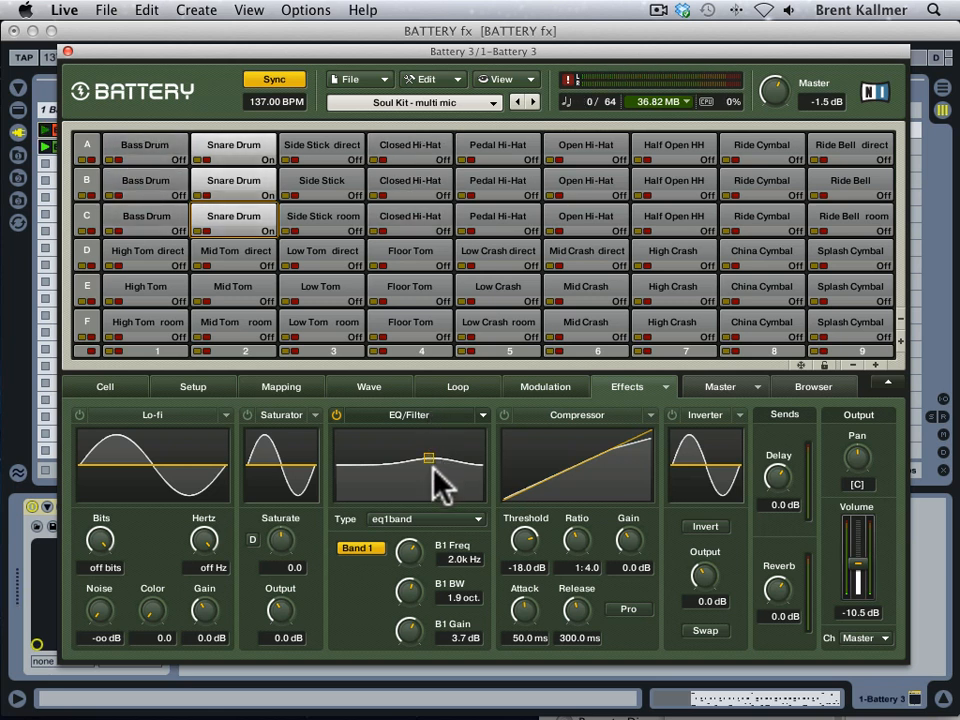
mouse_move(436, 486)
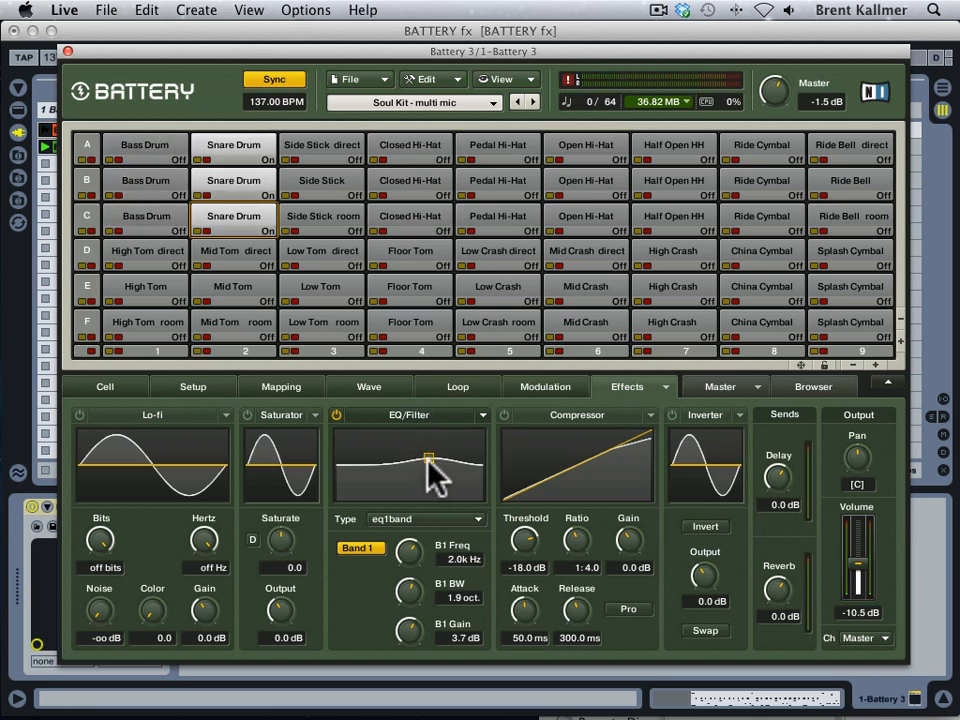
mouse_move(444, 478)
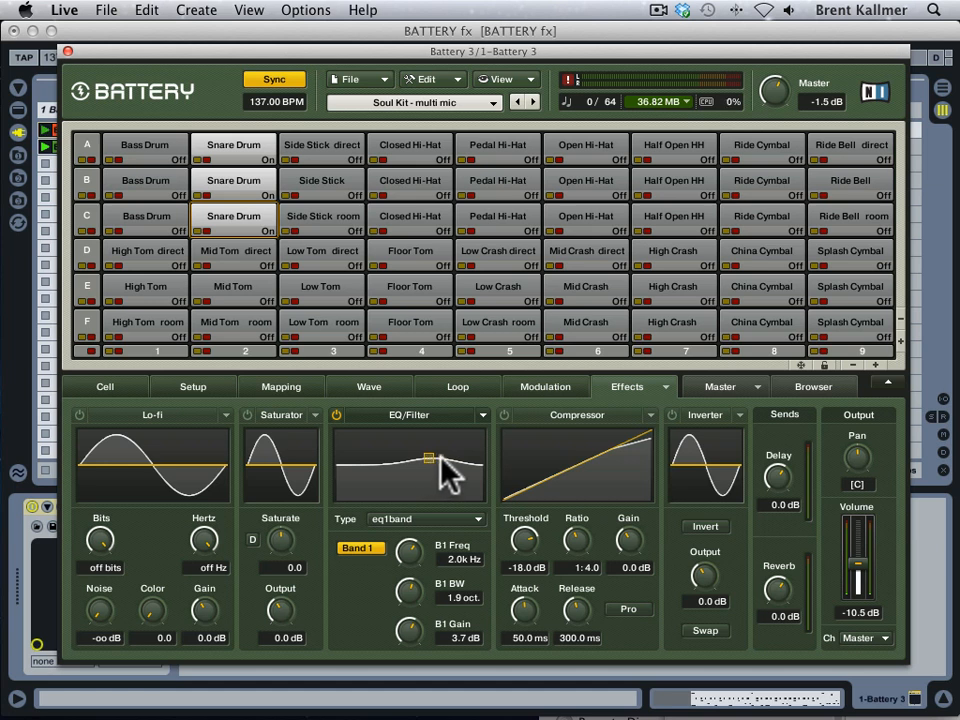
mouse_move(436, 478)
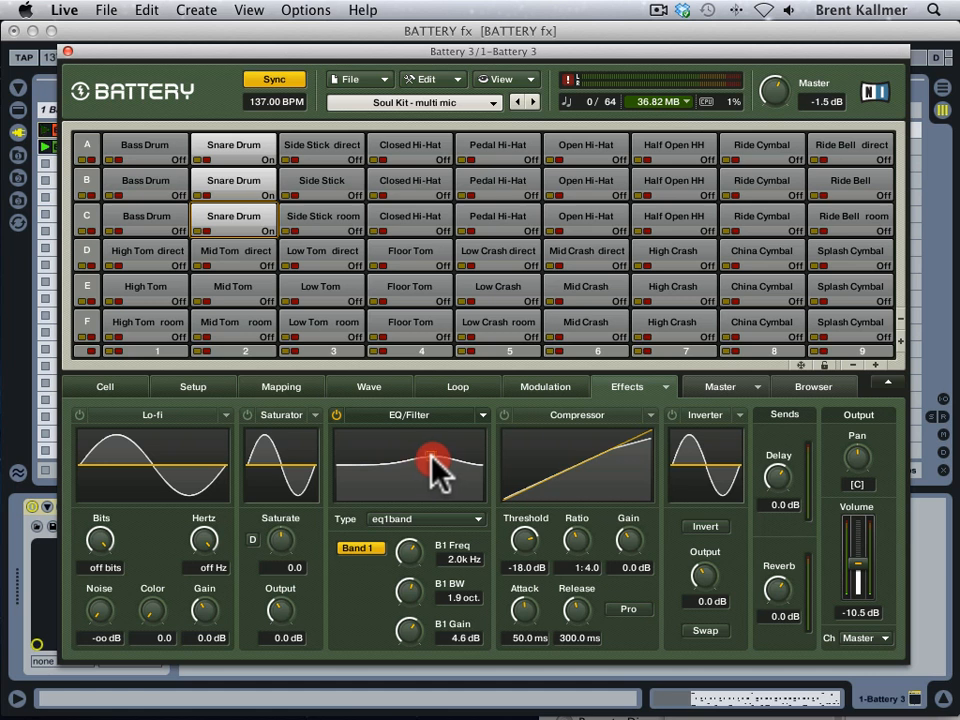
Shape the one-band EQ point to boost about 3.2 dB near 2.4 kHz.
drag(430, 464, 430, 470)
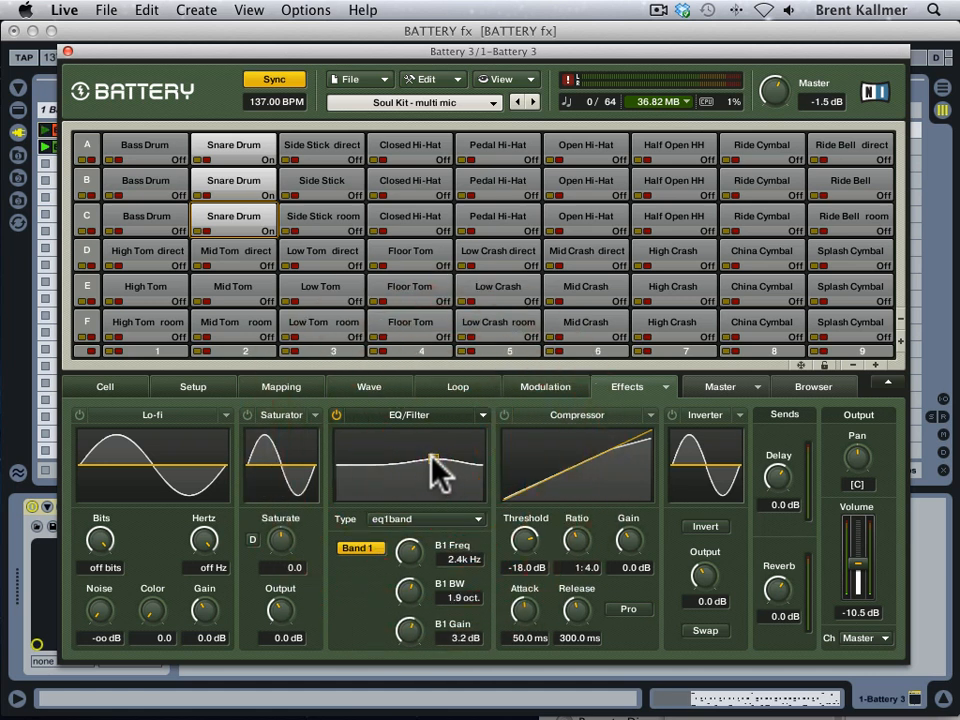
mouse_move(450, 424)
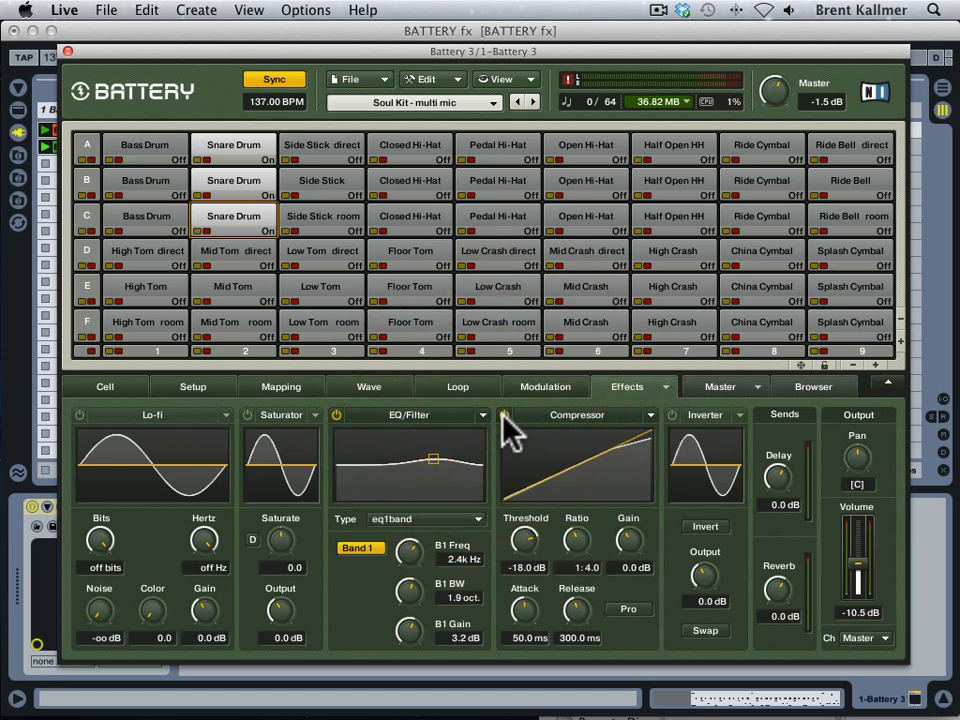
mouse_move(656, 430)
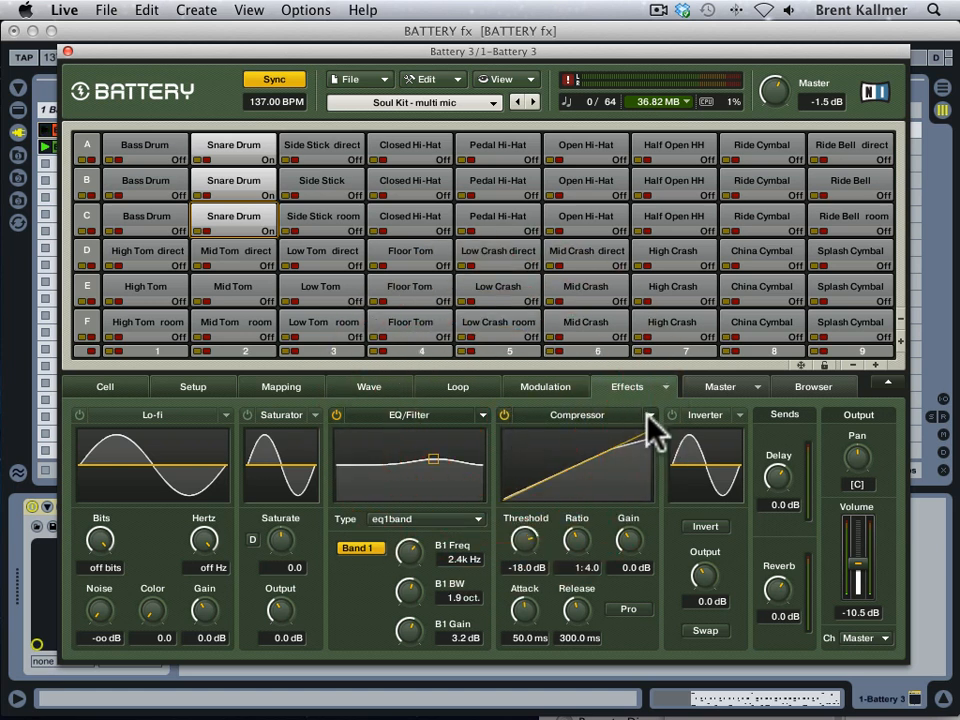
Choose the louder-drums preset from the Compressor module's preset list.
click(664, 414)
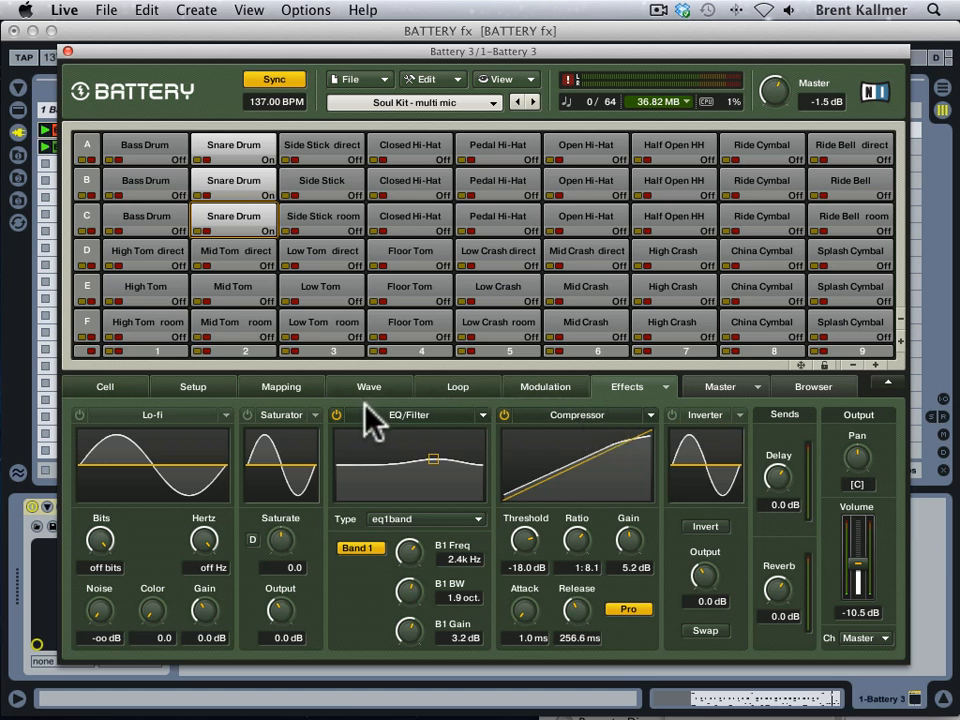
mouse_move(250, 430)
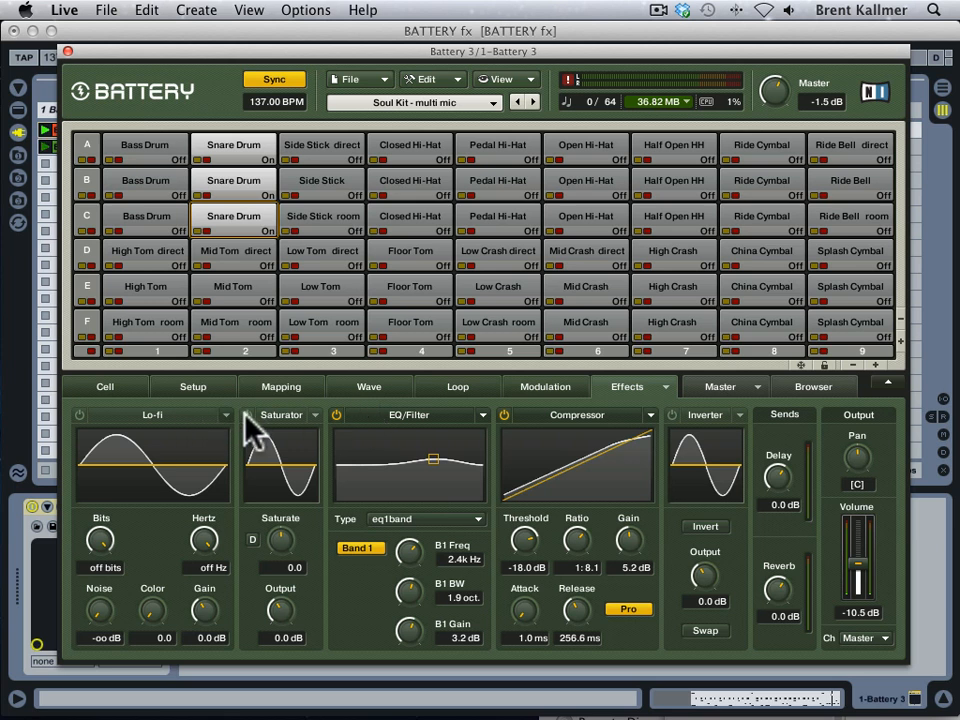
mouse_move(200, 430)
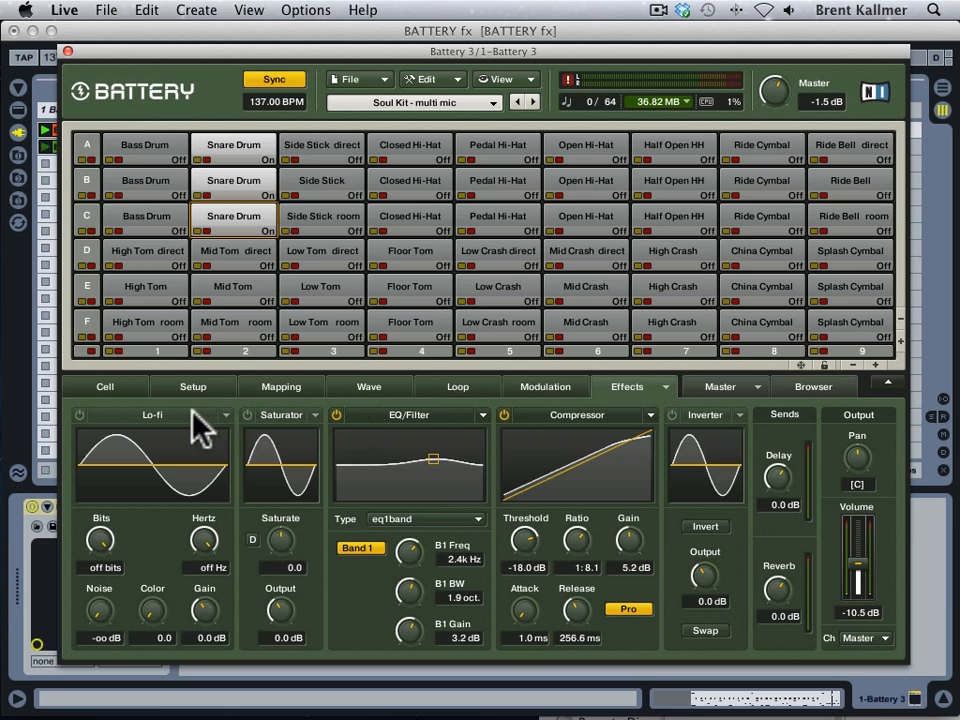
mouse_move(176, 424)
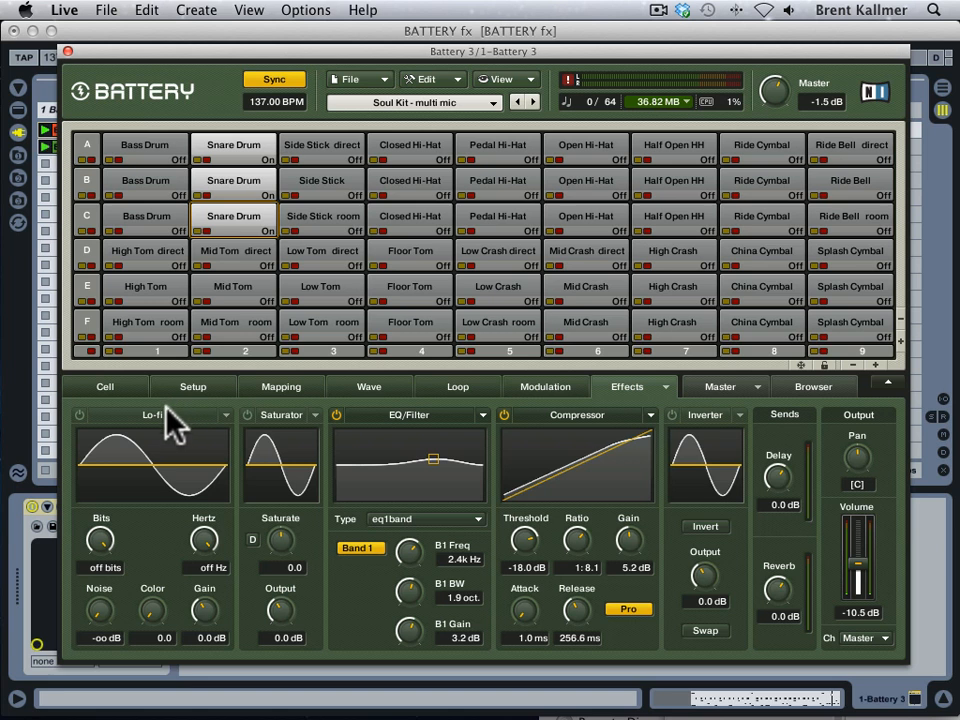
mouse_move(190, 420)
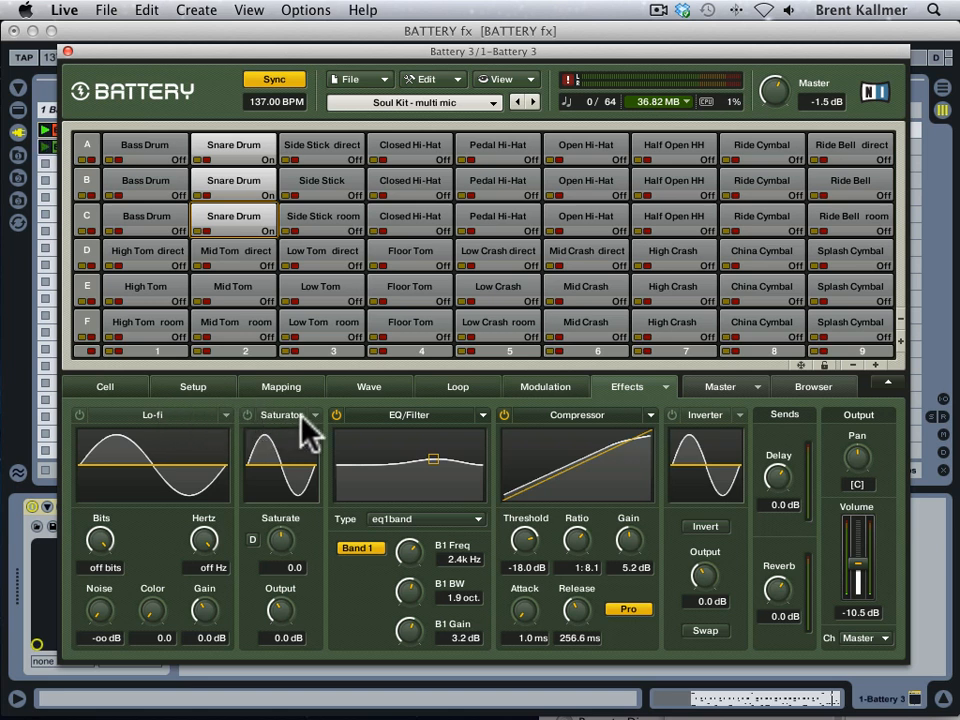
mouse_move(486, 430)
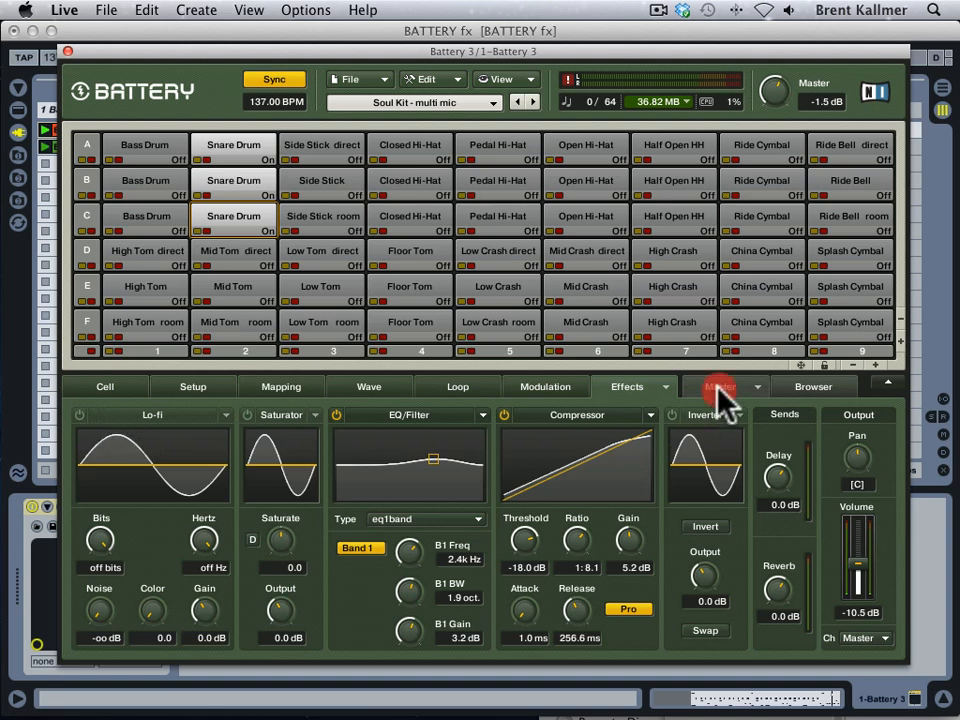
Switch to the Master section showing the low-pass filter, compressor, limiter, delay and reverb.
click(720, 386)
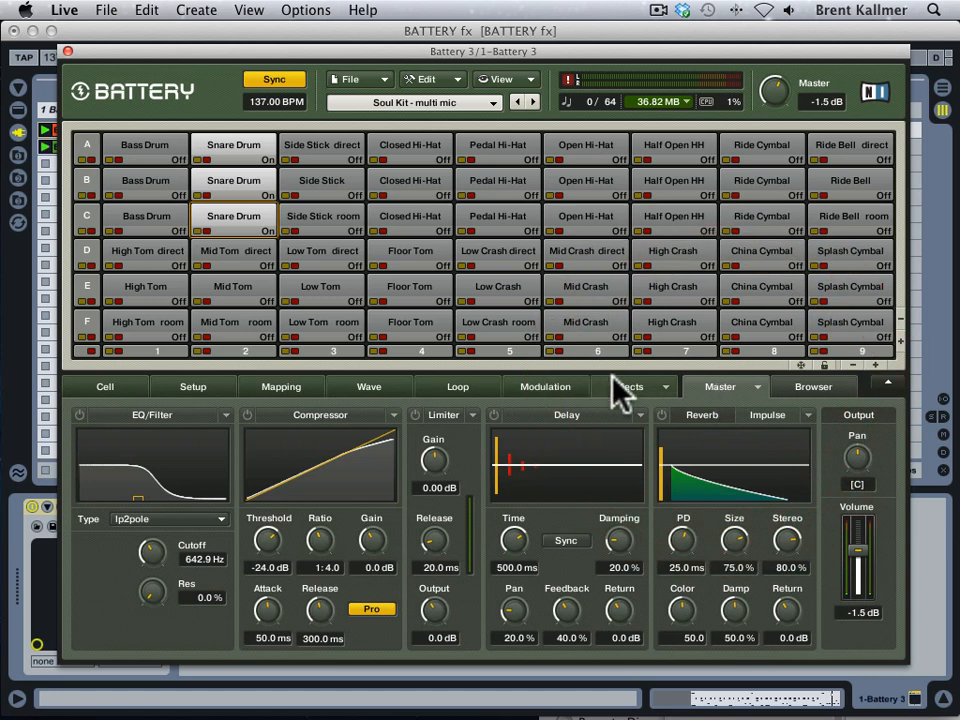